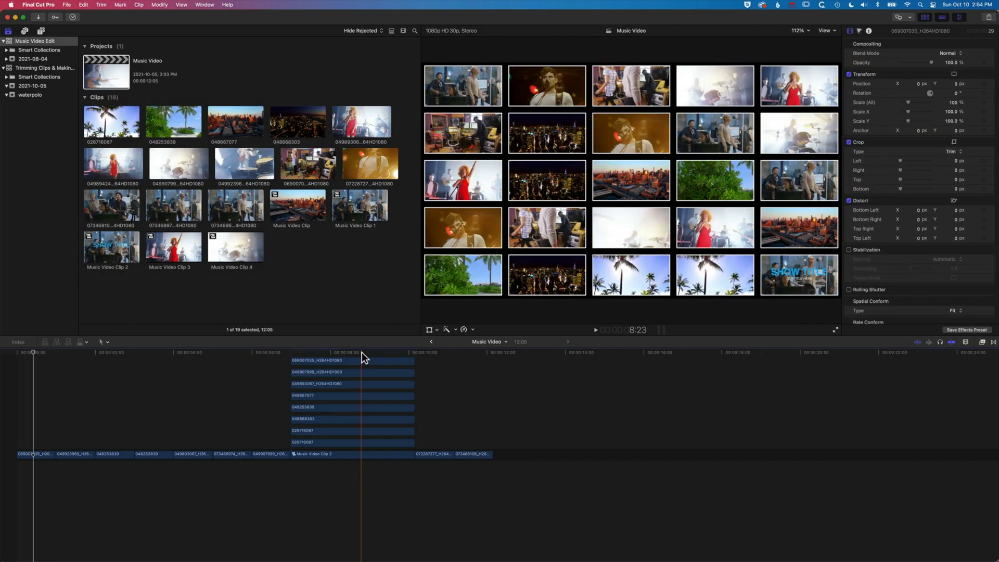
Select the drum clip at the timeline start and show the Music Video share destinations
left_click(89, 352)
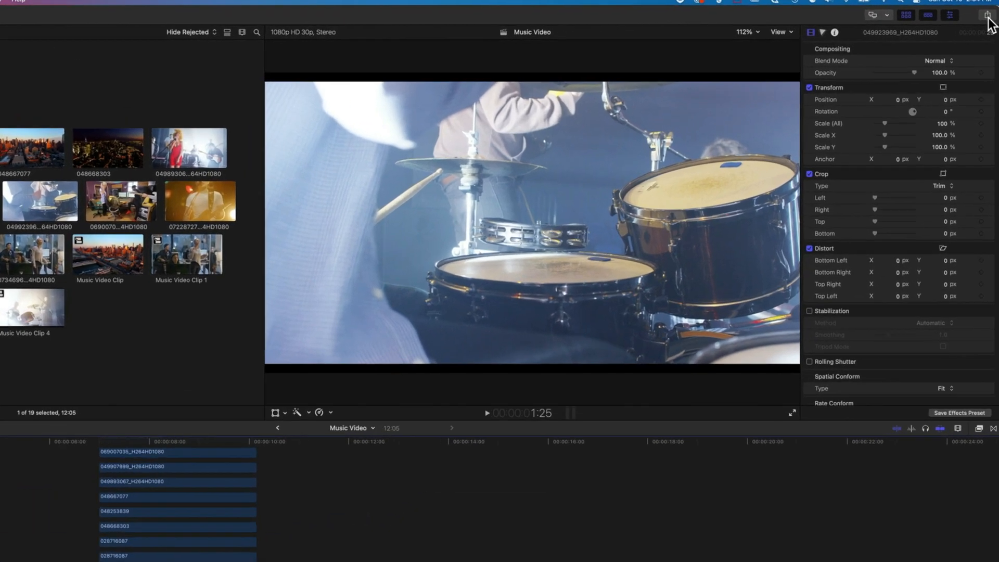
left_click(984, 15)
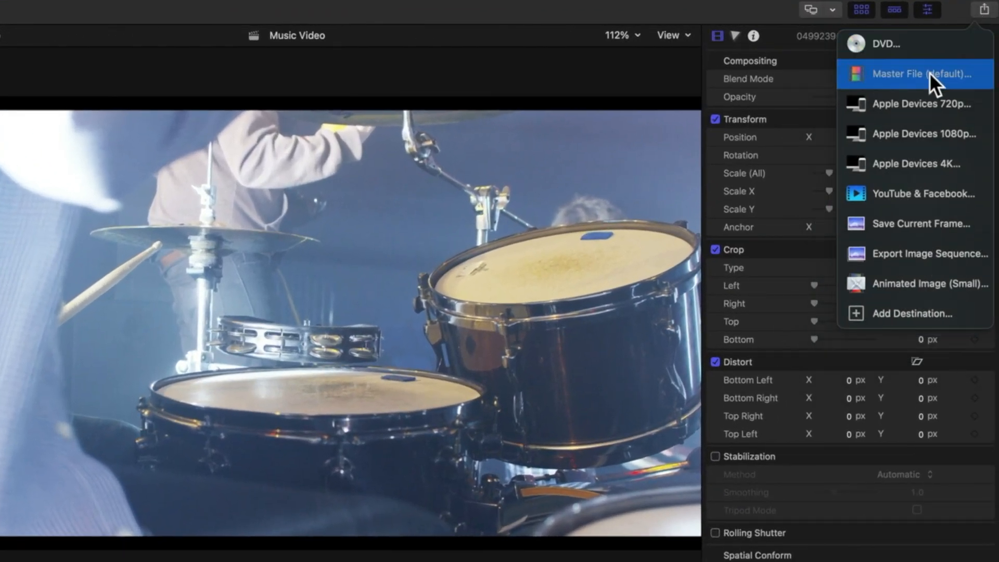
Open the Master File export settings and choose MXF as the format
left_click(919, 74)
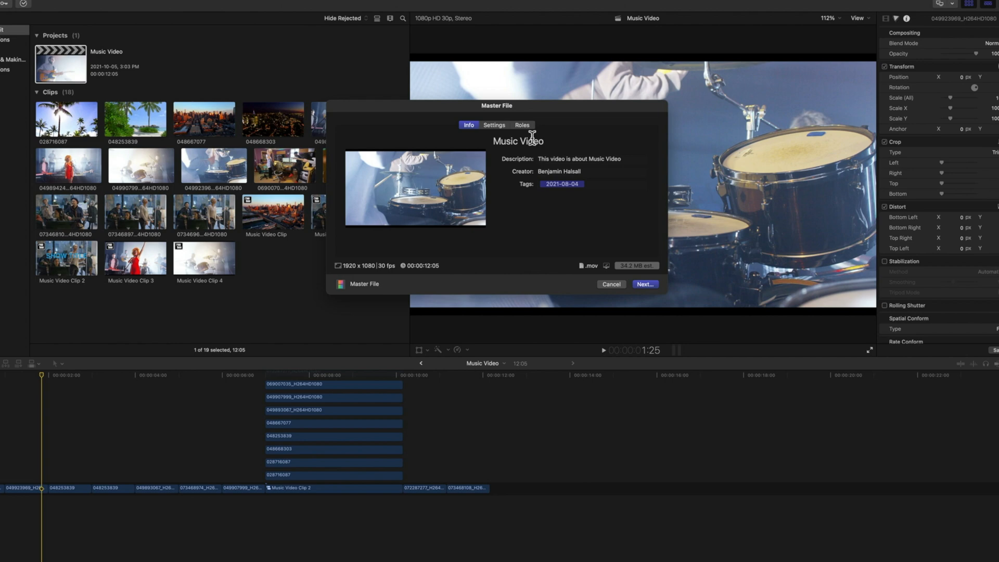
left_click(494, 125)
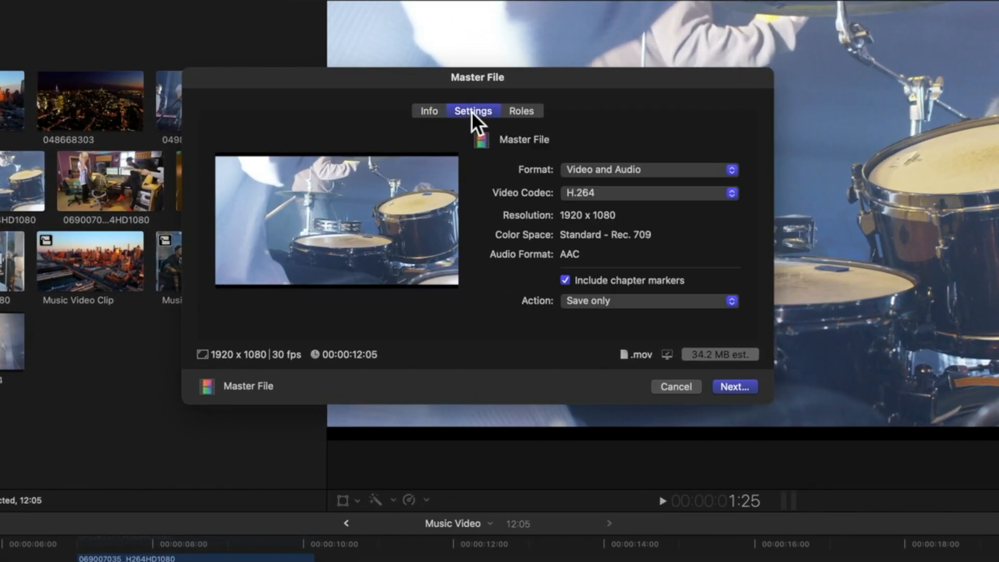
mouse_move(502, 143)
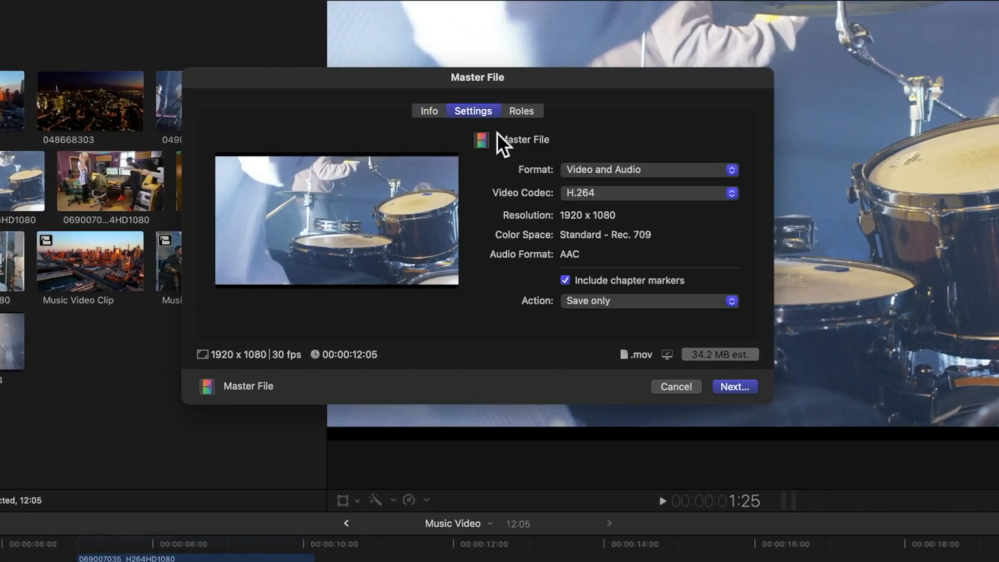
mouse_move(568, 177)
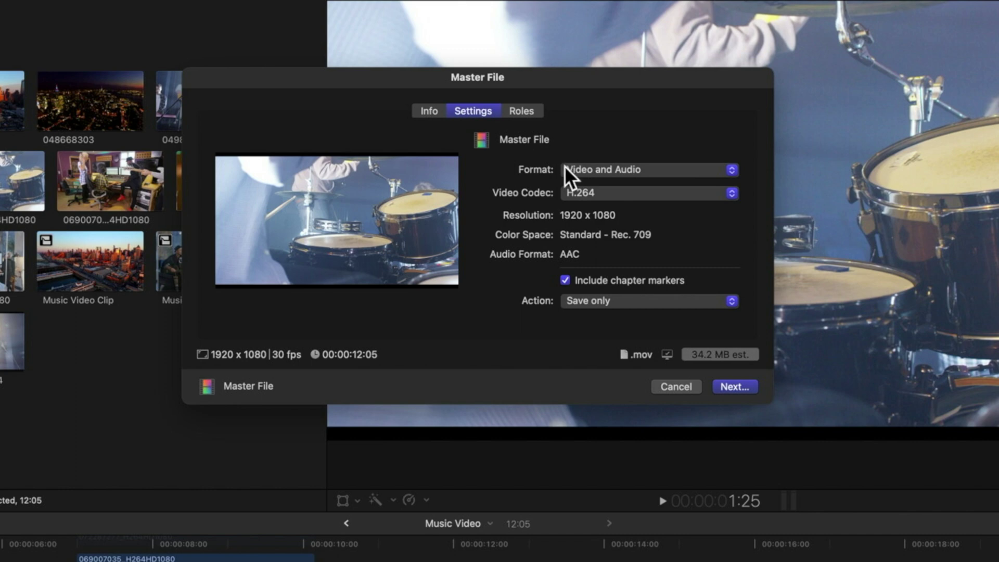
mouse_move(580, 185)
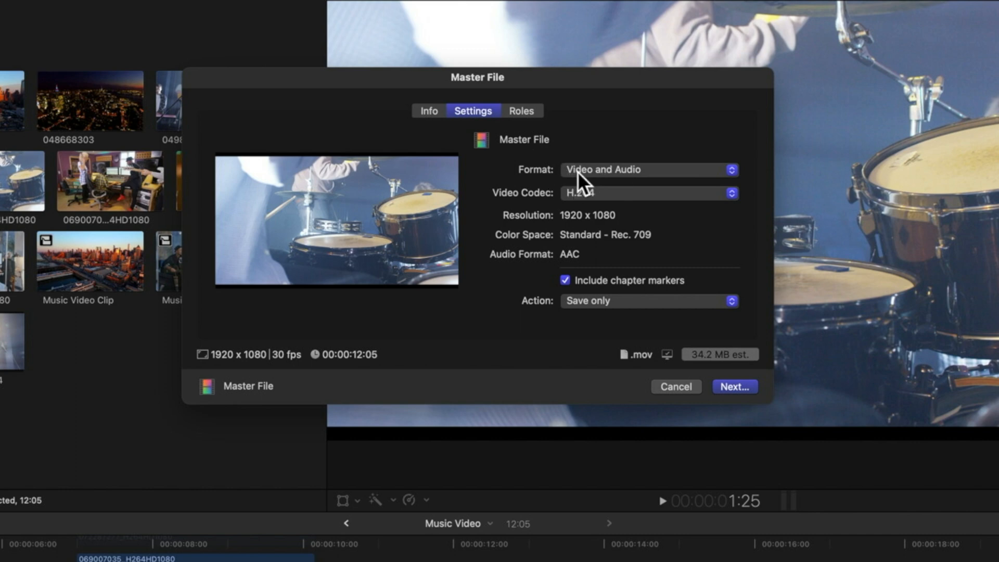
left_click(647, 169)
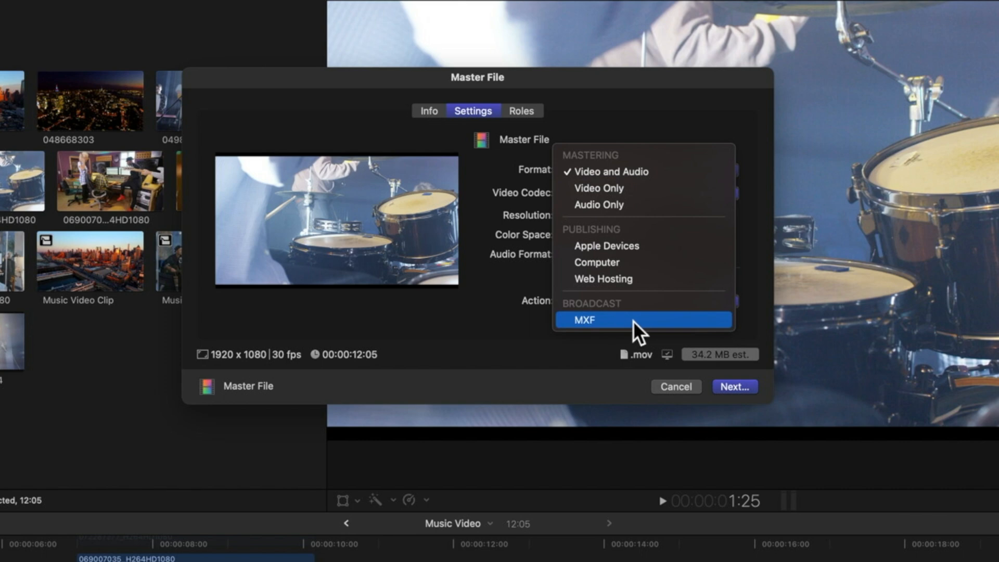
left_click(583, 321)
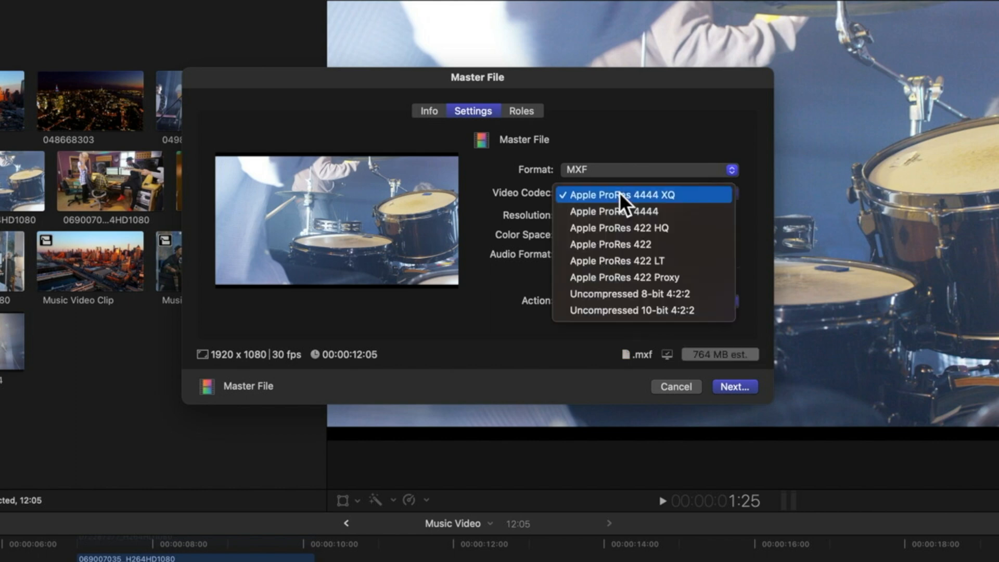
mouse_move(642, 200)
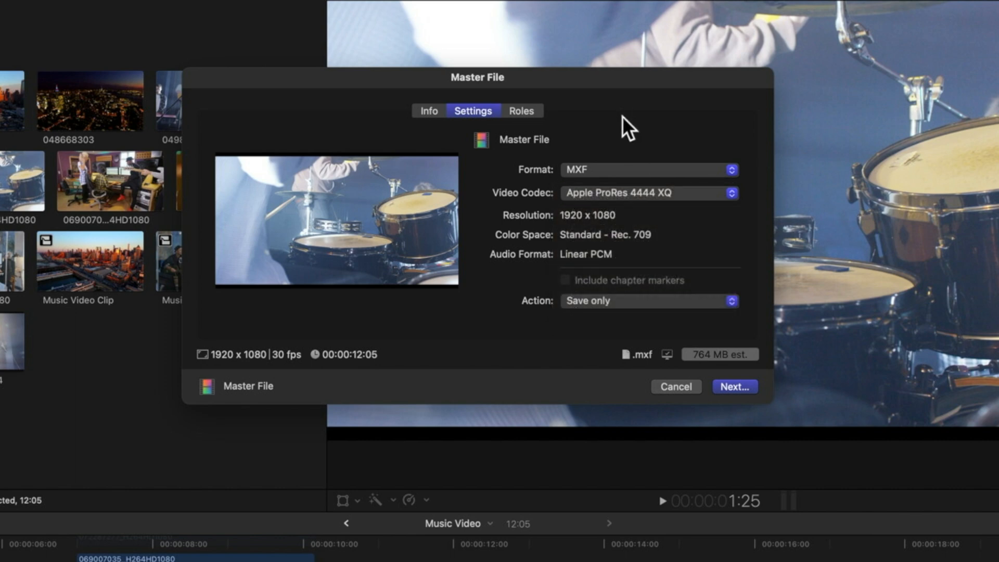
mouse_move(612, 187)
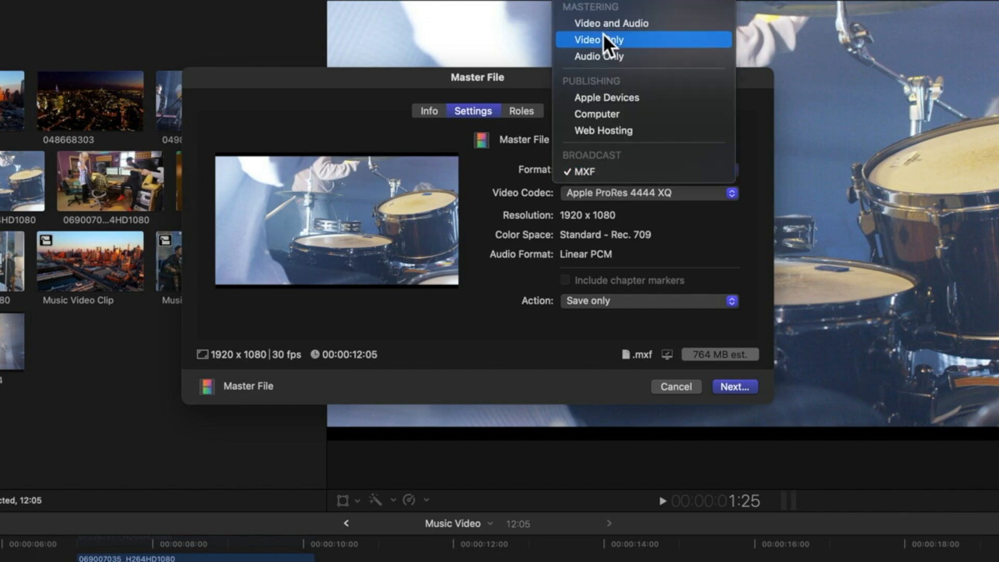
left_click(596, 40)
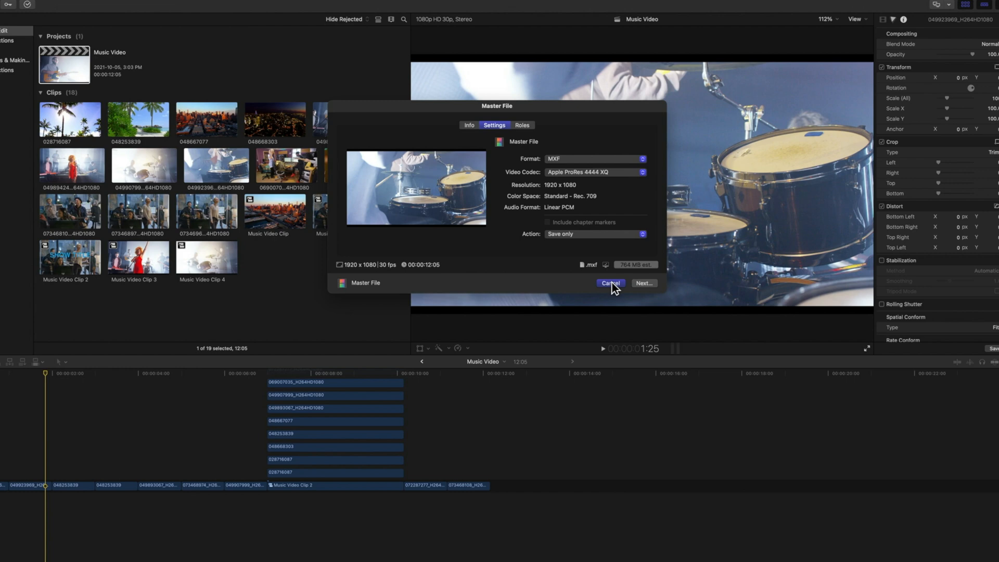
Cancel the Master File export and choose File > New > Project
left_click(608, 284)
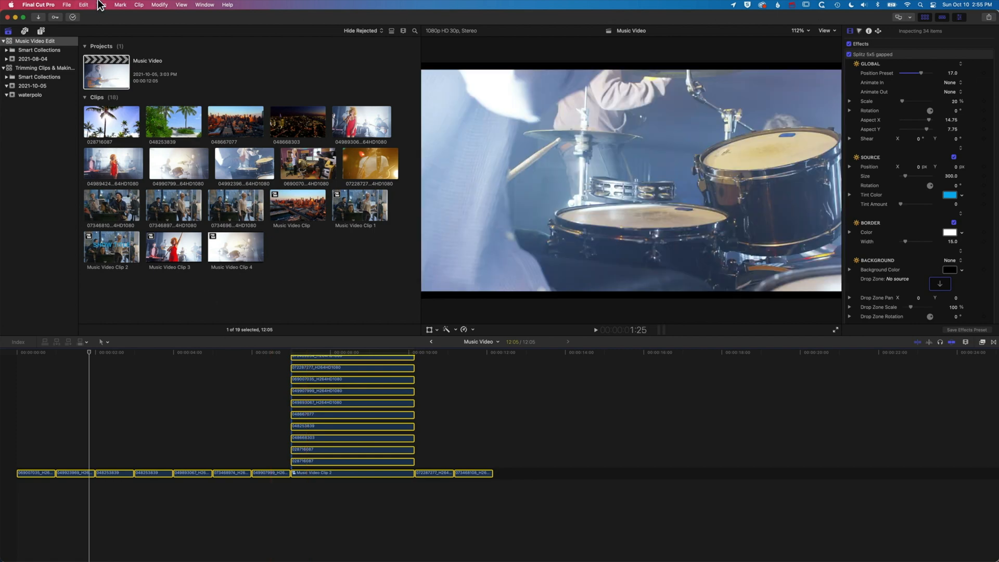
left_click(66, 5)
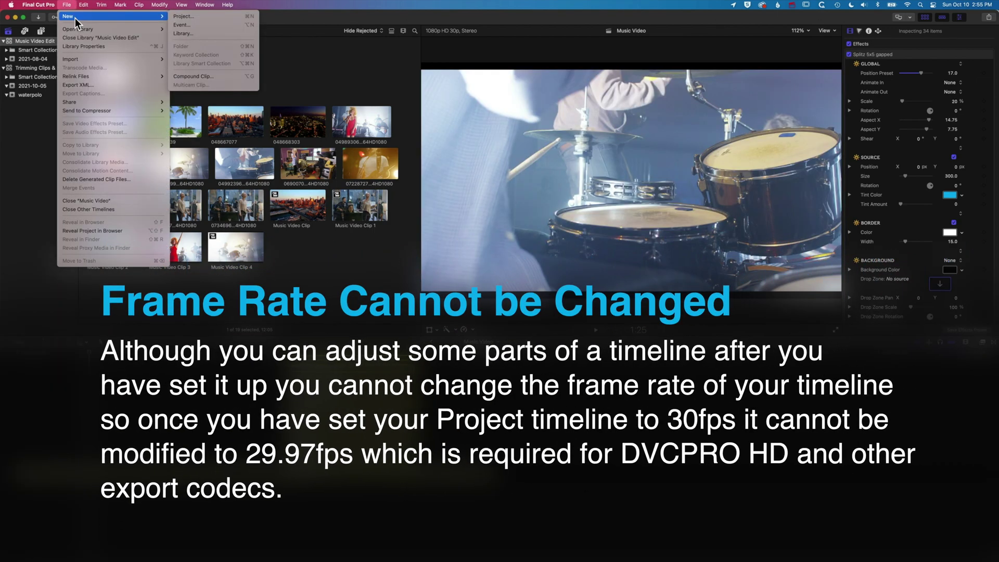
mouse_move(182, 16)
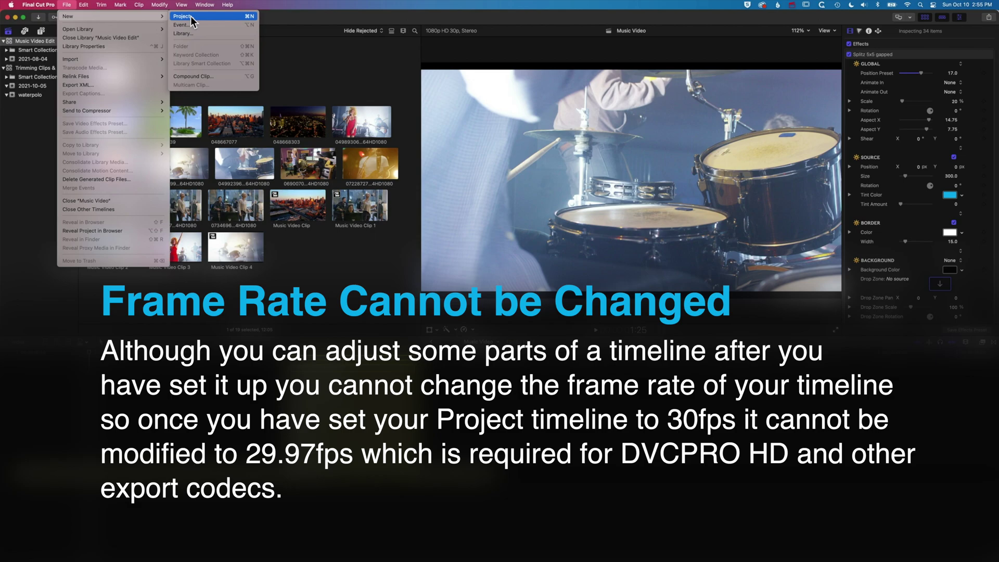
left_click(183, 16)
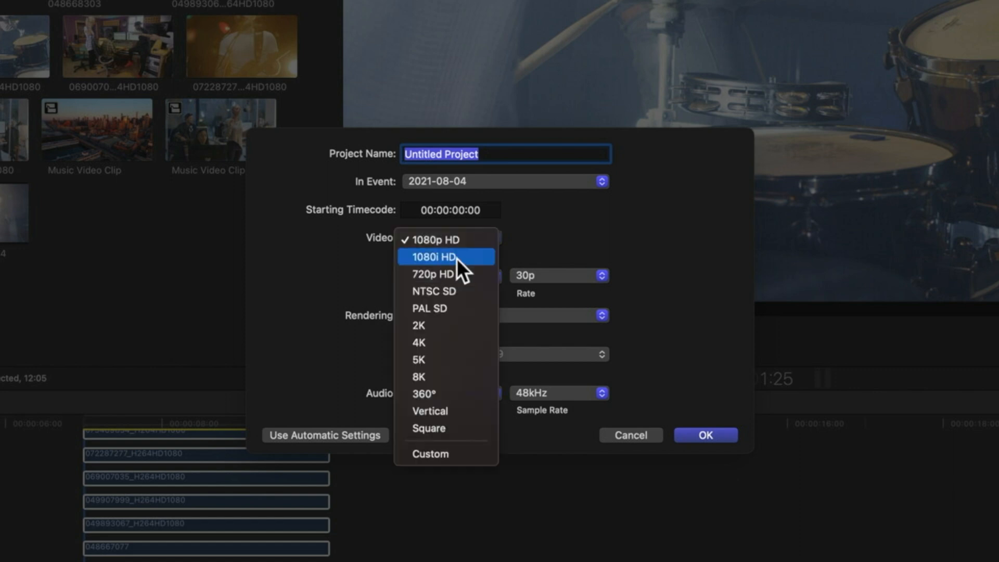
Create the project with 1080i HD video, 1920x1080, 29.97i frame rate and Apple ProRes 422
left_click(435, 258)
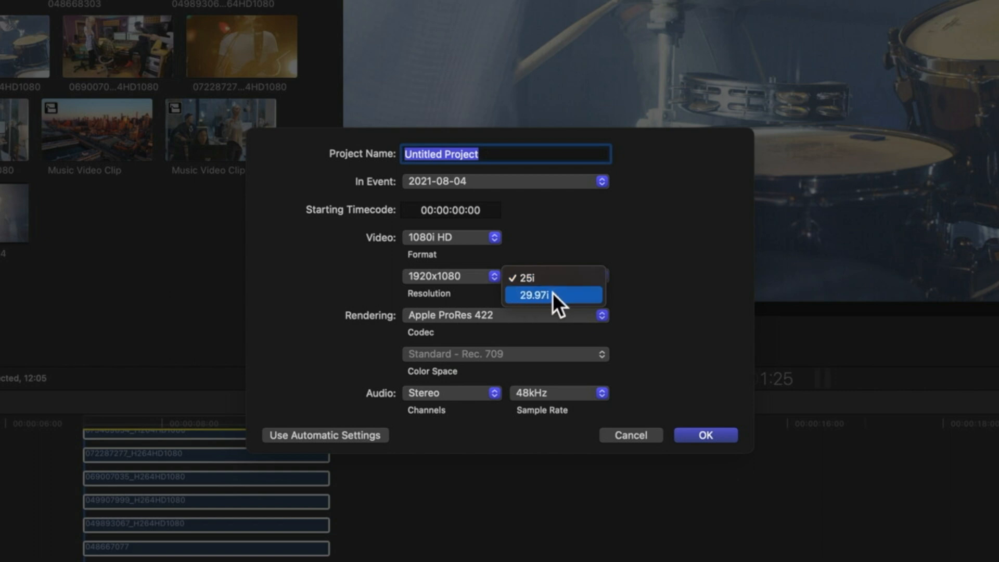
left_click(553, 294)
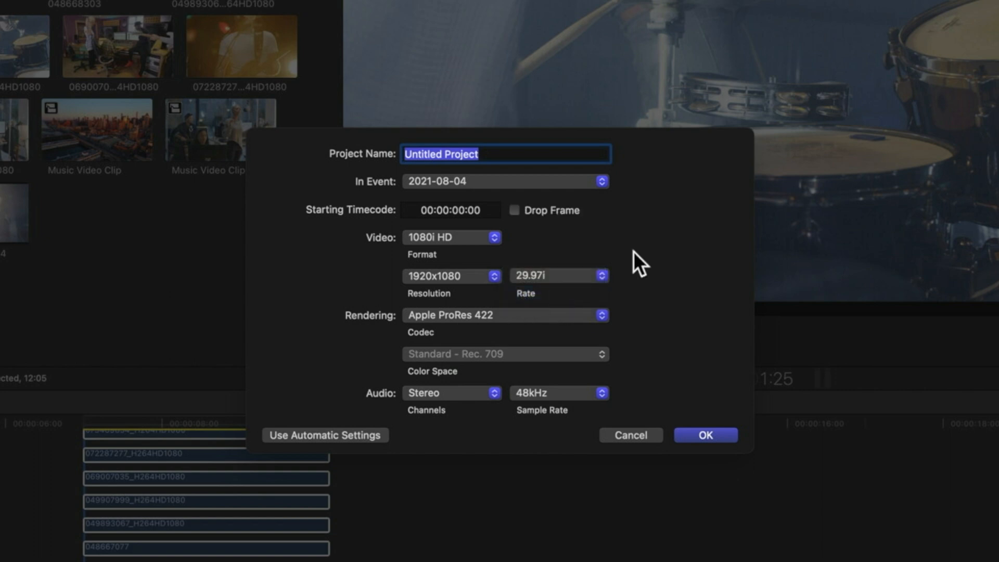
mouse_move(518, 198)
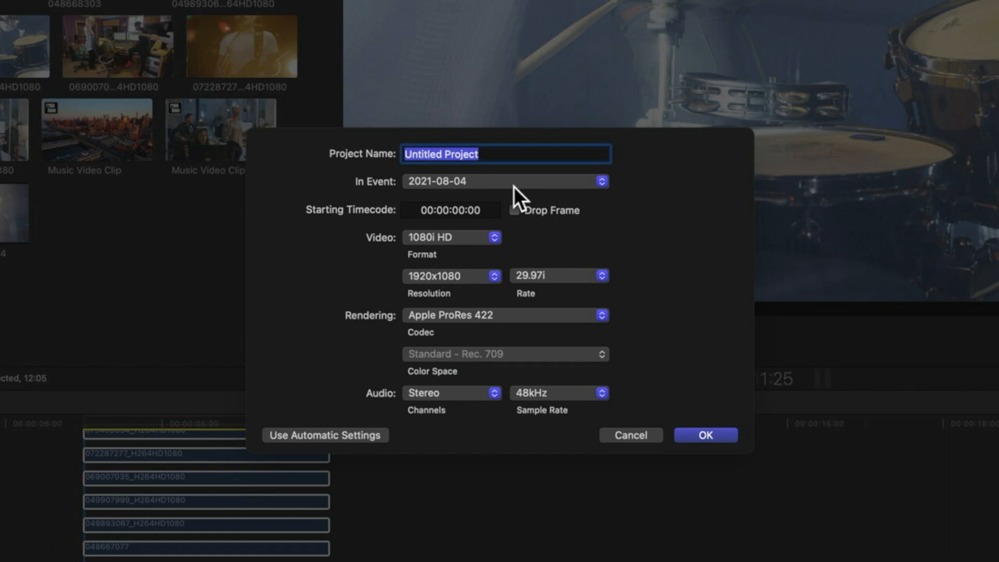
mouse_move(705, 435)
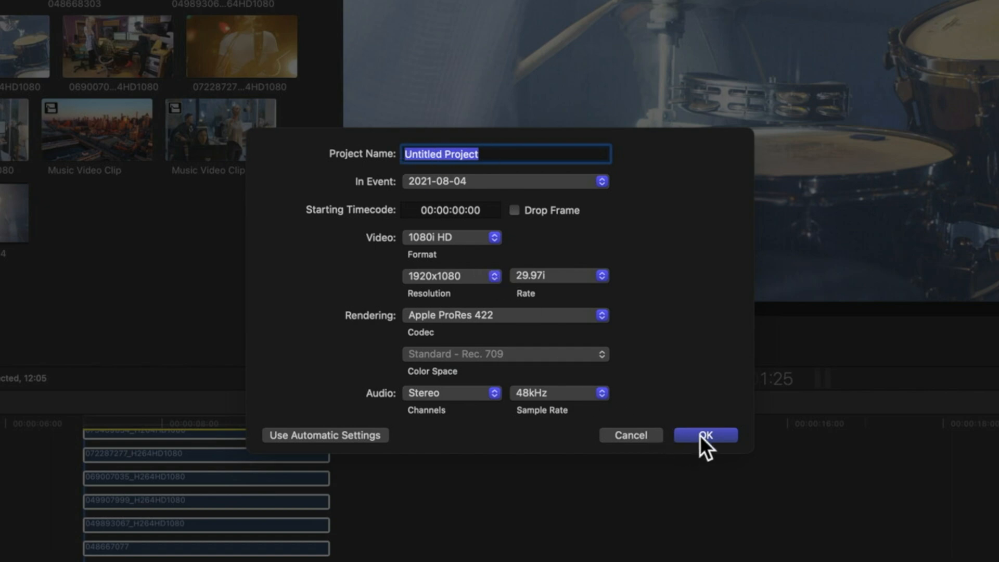
left_click(705, 435)
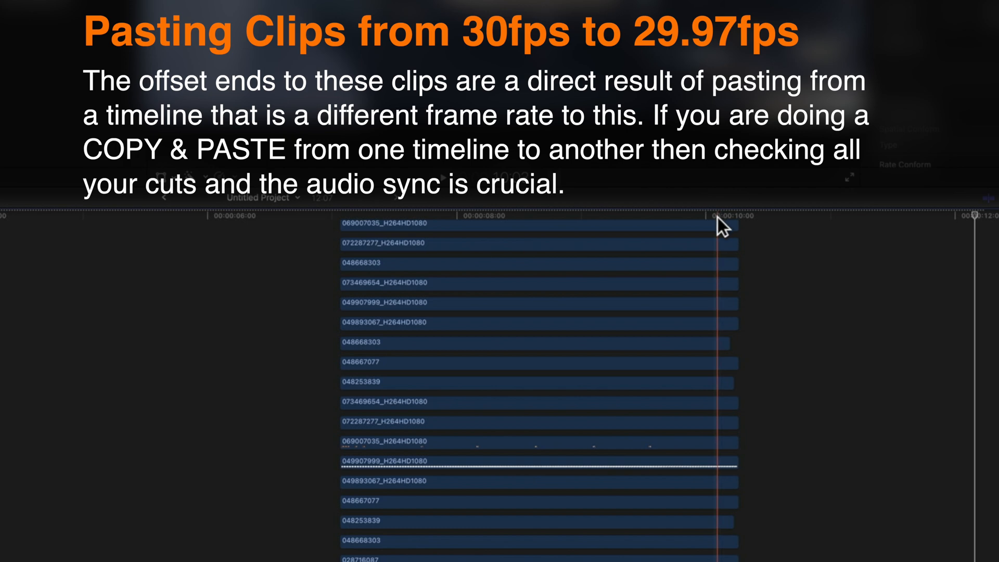
mouse_move(710, 245)
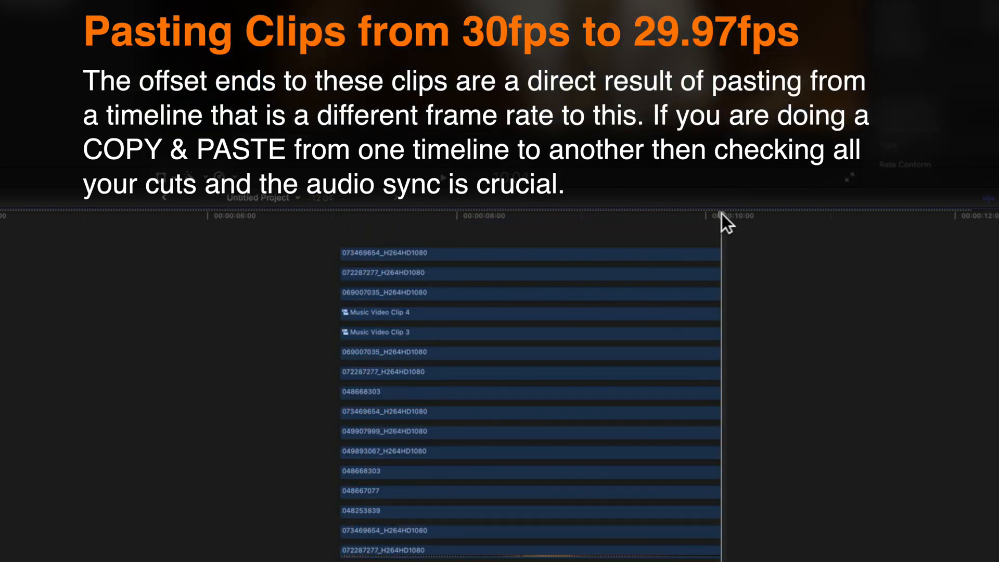
Scroll through the pasted clips in the Untitled Project timeline to check their ends
scroll("down", 3)
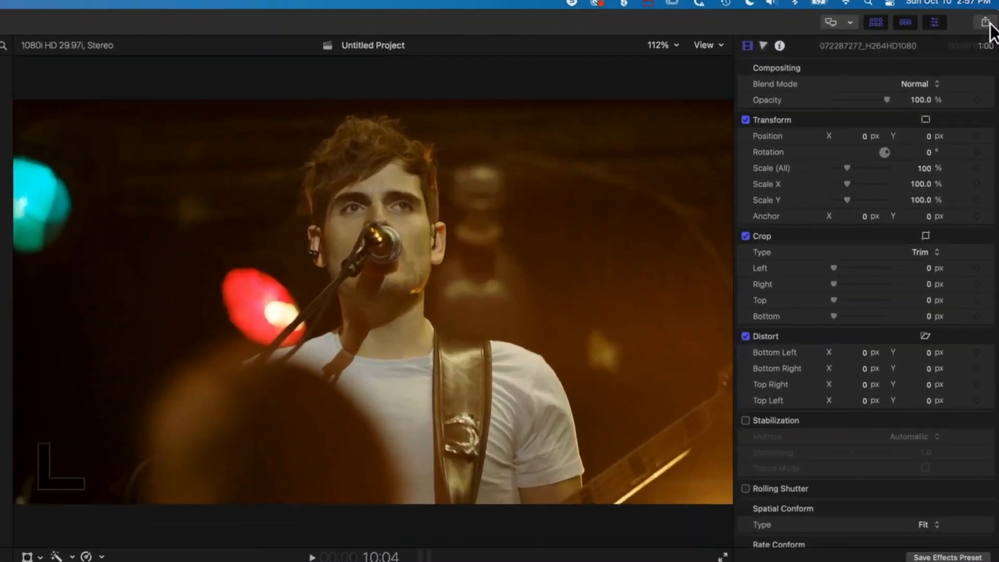
Start a Master File export set to MXF format with the DVCPRO HD video codec
left_click(987, 21)
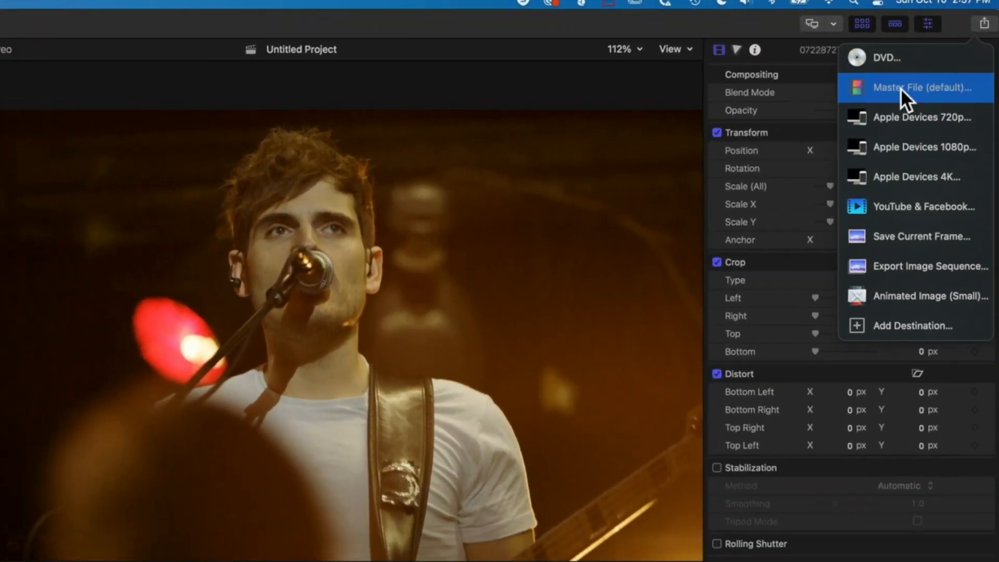
left_click(923, 88)
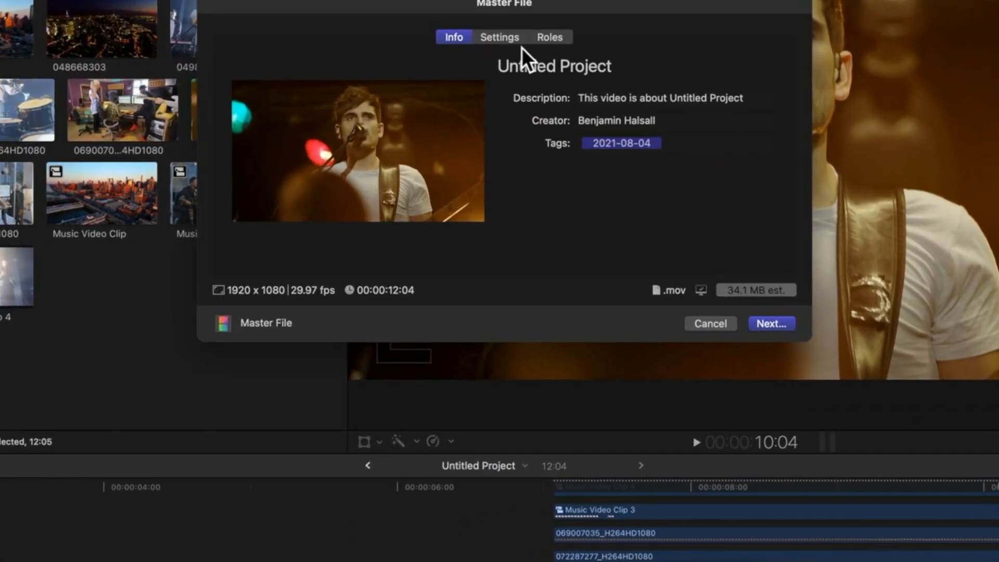
left_click(500, 37)
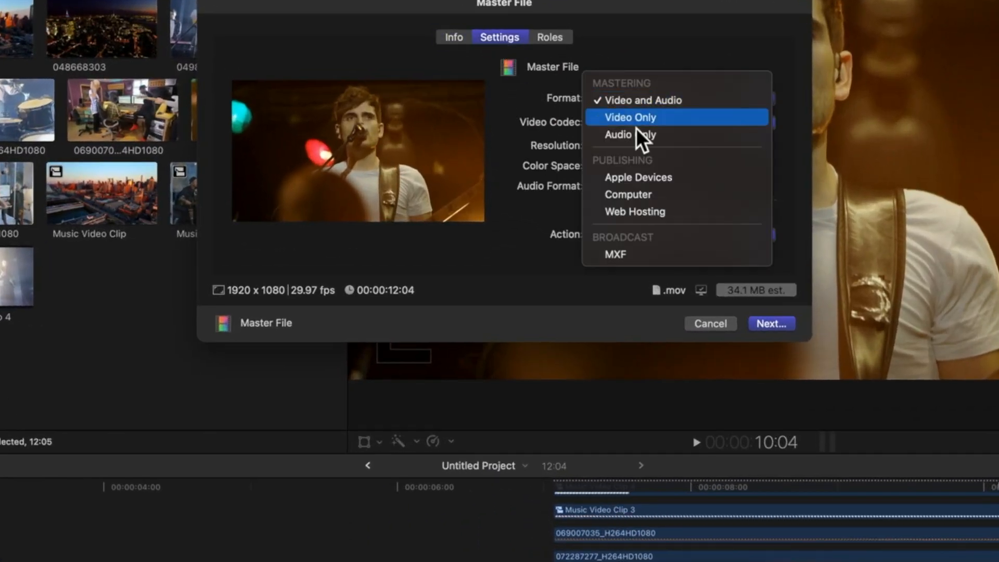
left_click(614, 254)
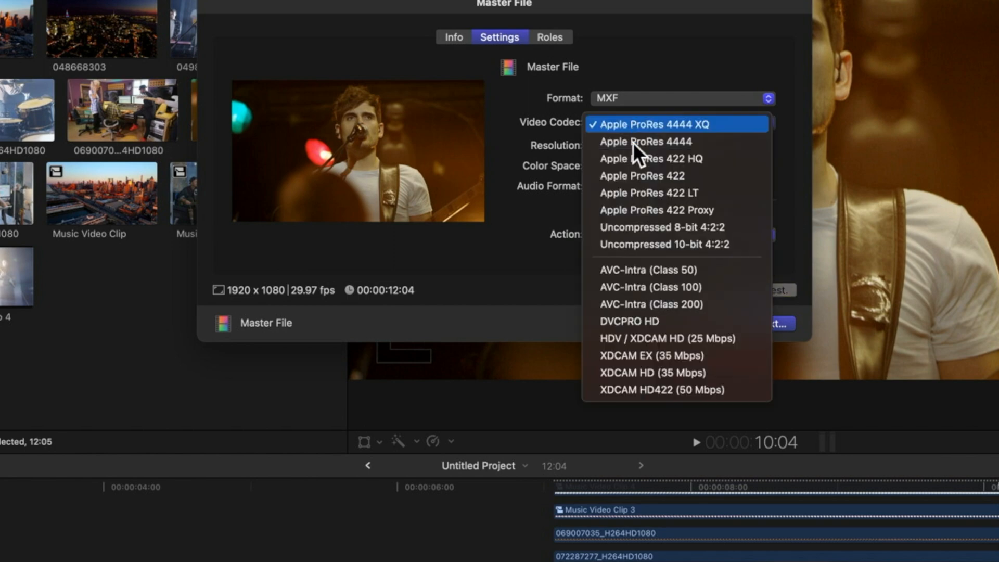
mouse_move(657, 326)
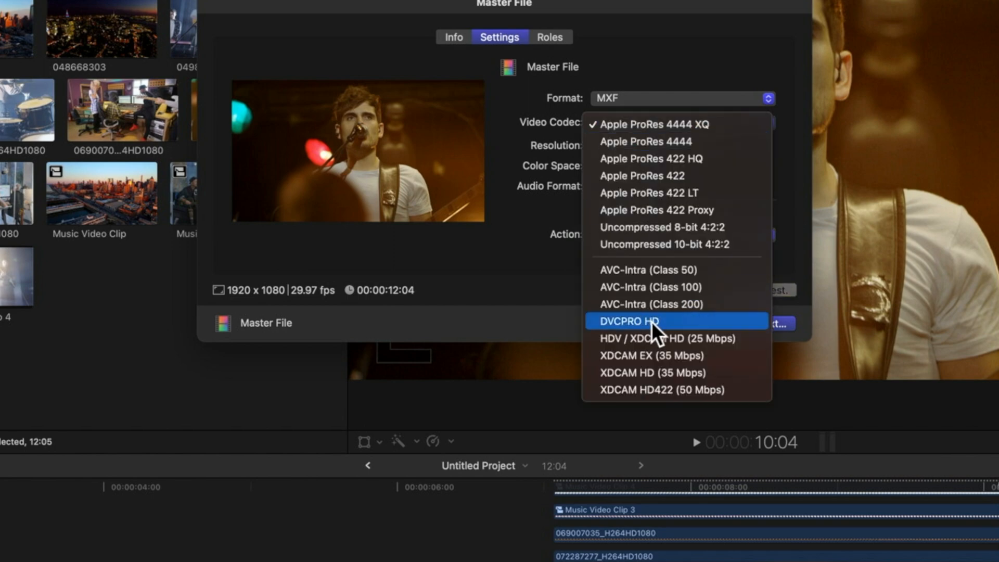
left_click(628, 321)
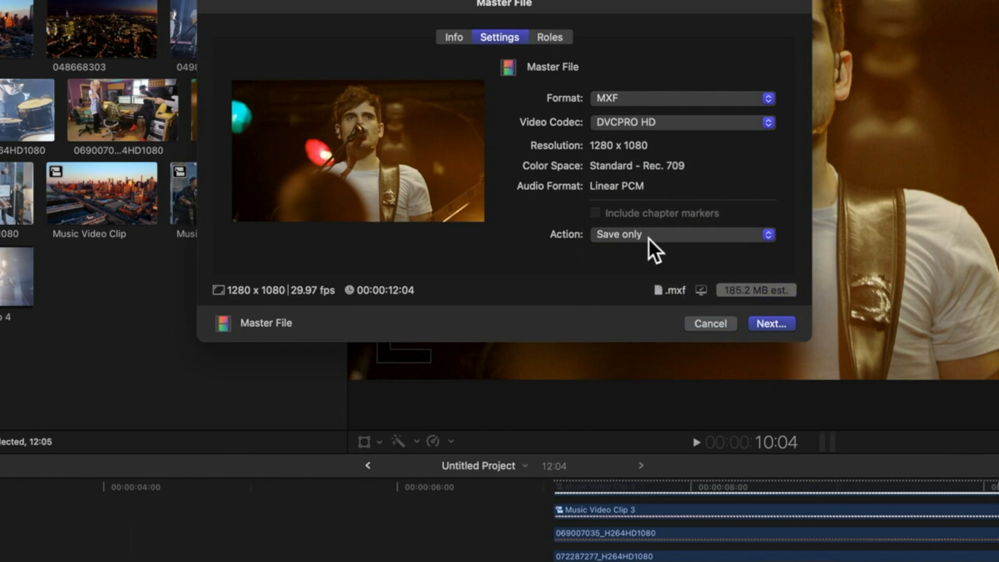
mouse_move(567, 191)
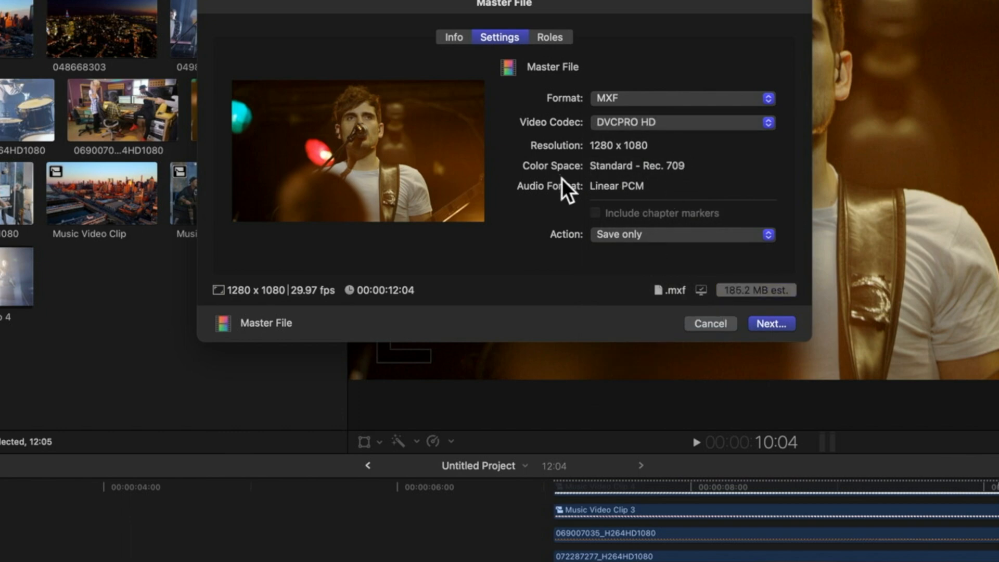
mouse_move(596, 176)
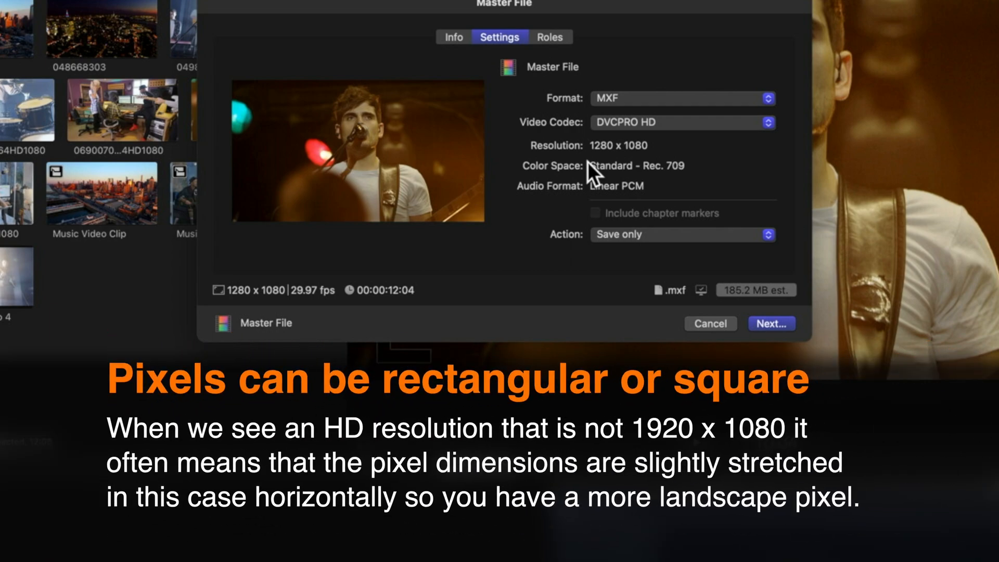
mouse_move(651, 173)
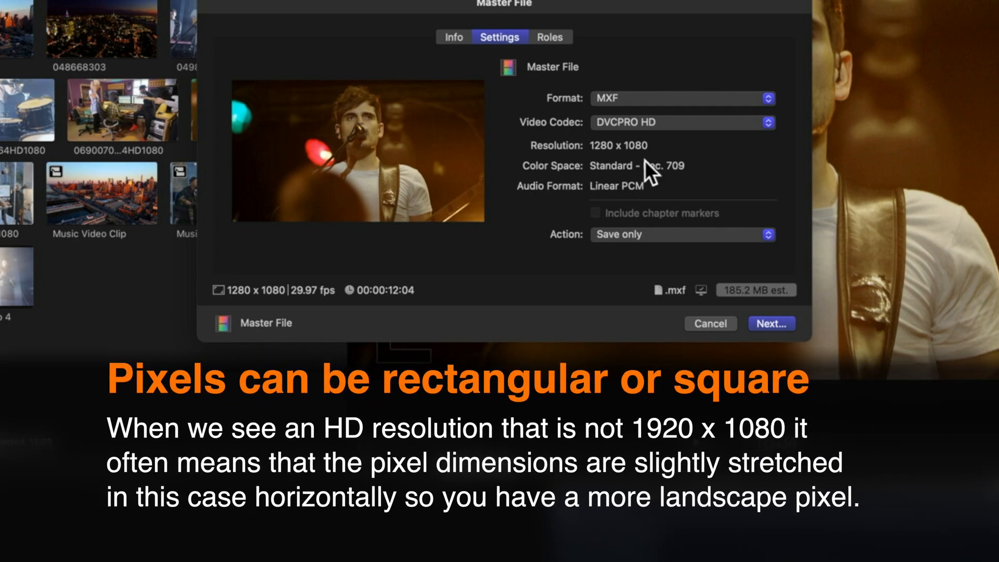
mouse_move(662, 156)
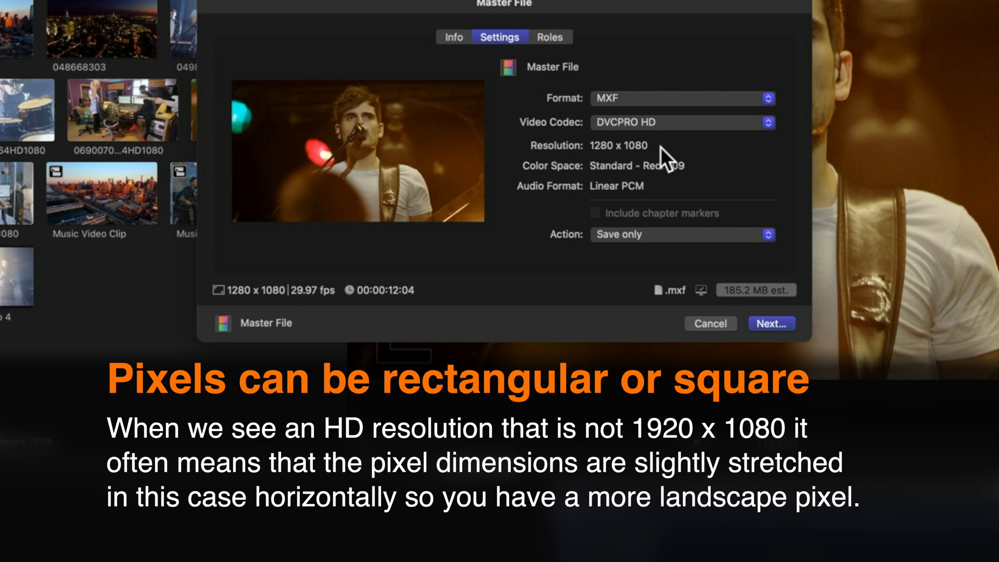
mouse_move(716, 181)
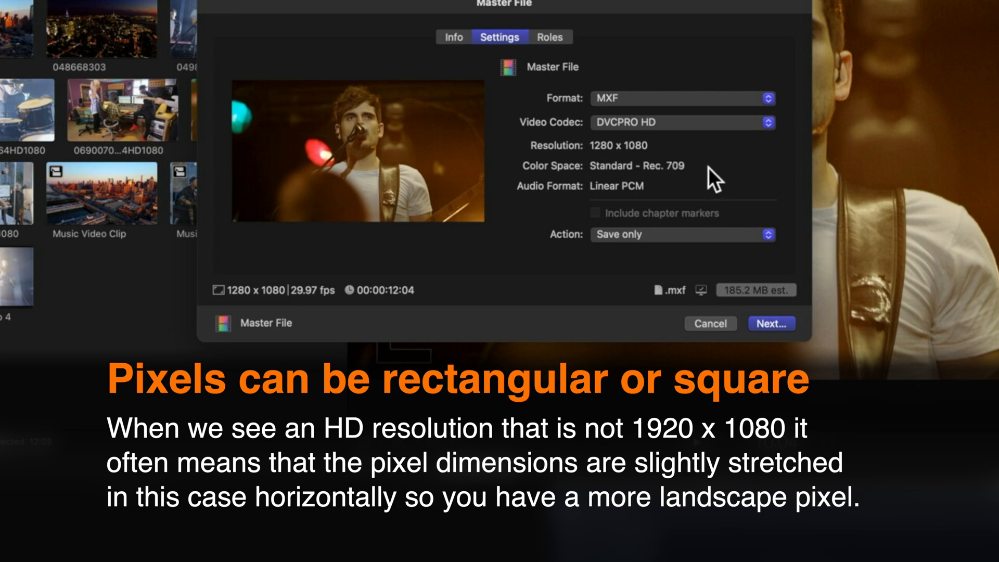
mouse_move(733, 177)
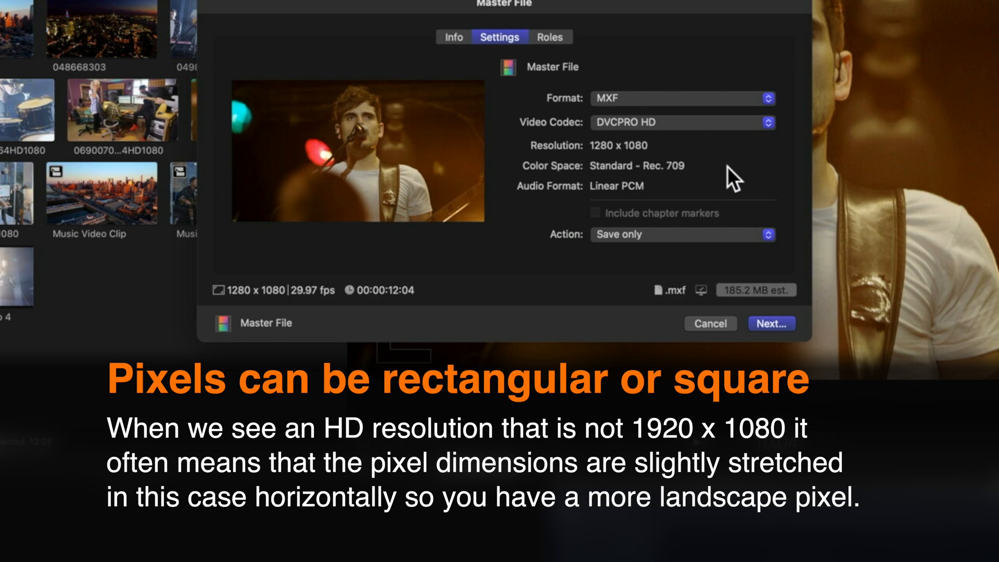
mouse_move(743, 176)
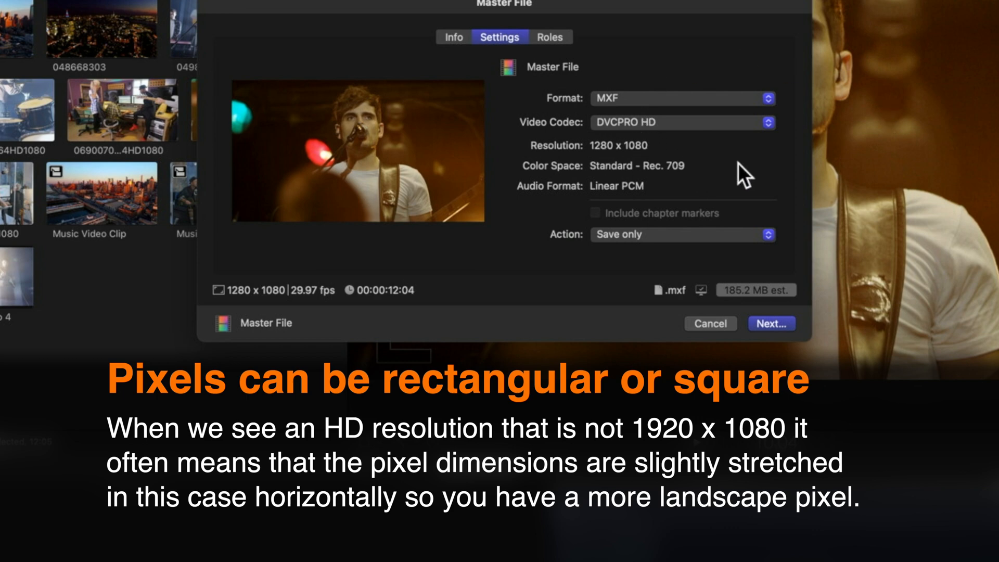